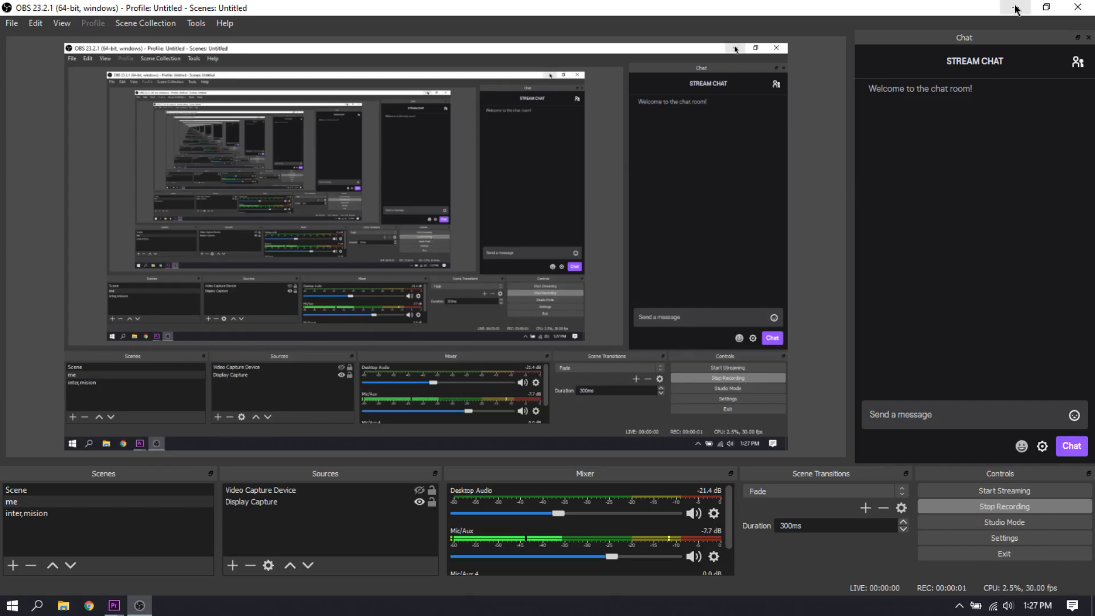
- Minimize OBS to reveal Premiere Pro's Unsupported Video Driver warning for Intel HD Graphics 5500
{"action": "left_click", "coordinate": [1015, 8]}
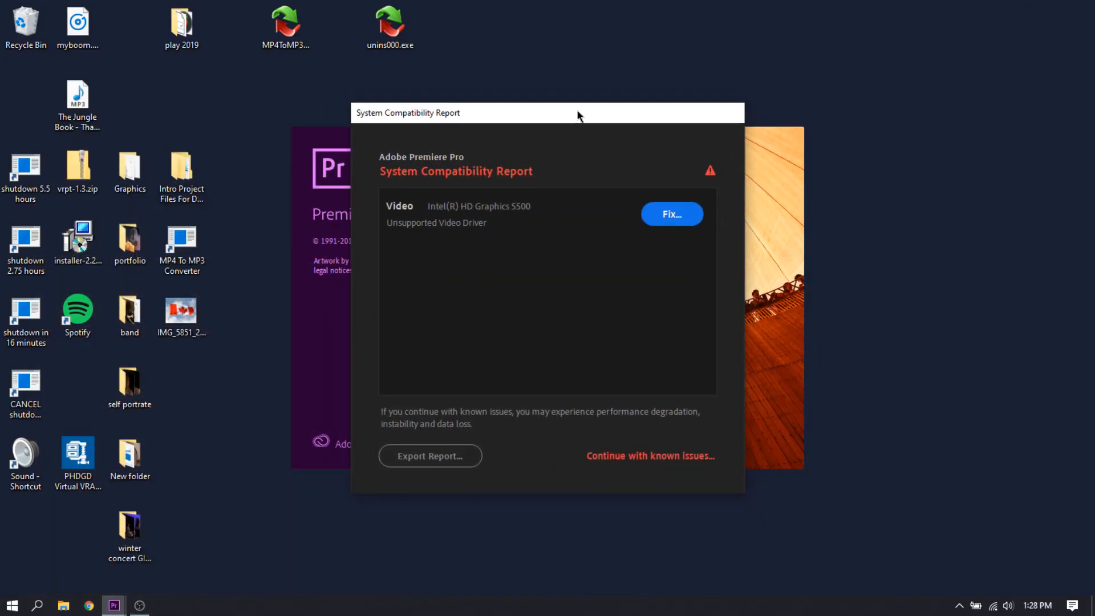
{"action": "mouse_move", "coordinate": [480, 257]}
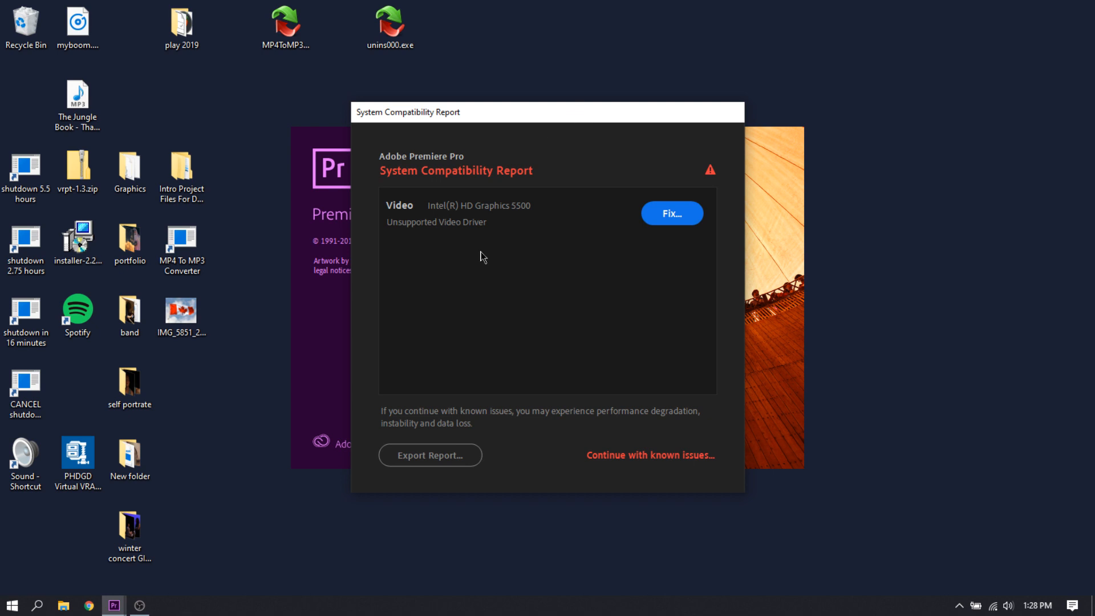
{"action": "mouse_move", "coordinate": [508, 123]}
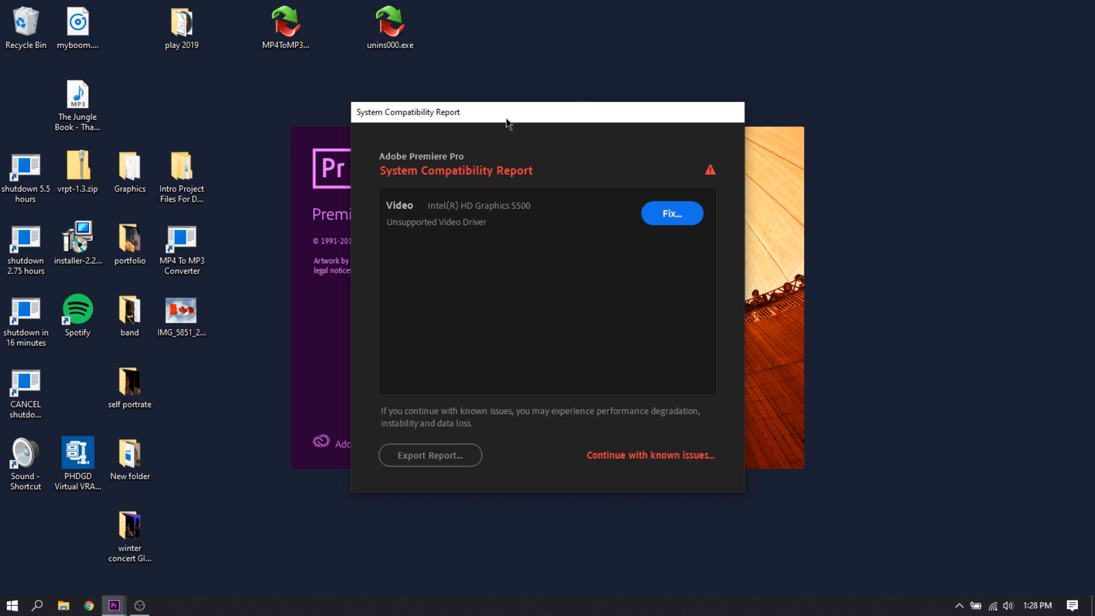
{"action": "mouse_move", "coordinate": [525, 116]}
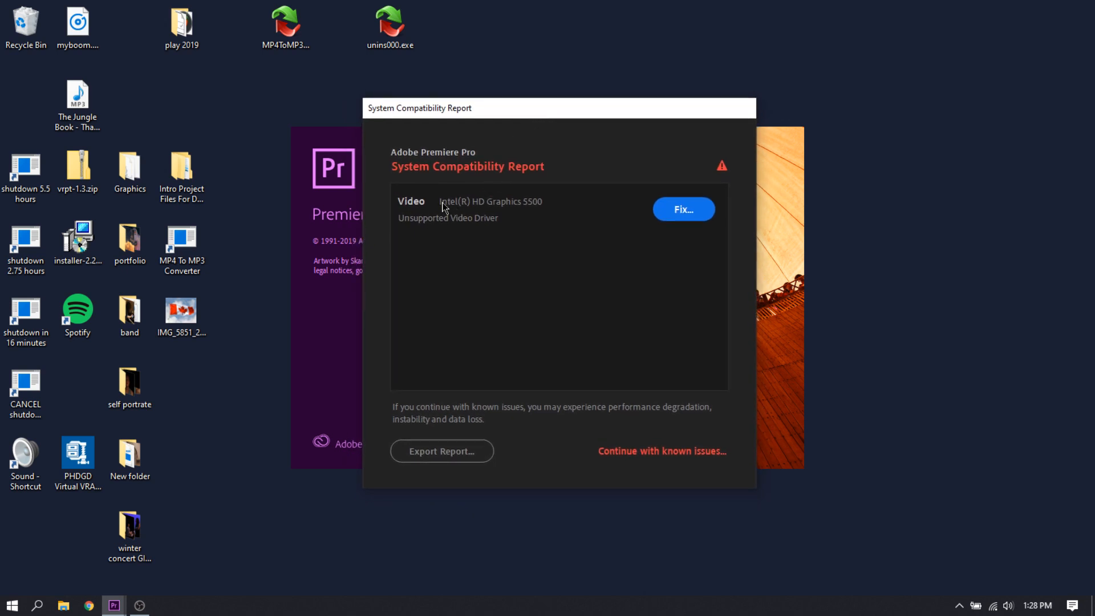
{"action": "mouse_move", "coordinate": [662, 199]}
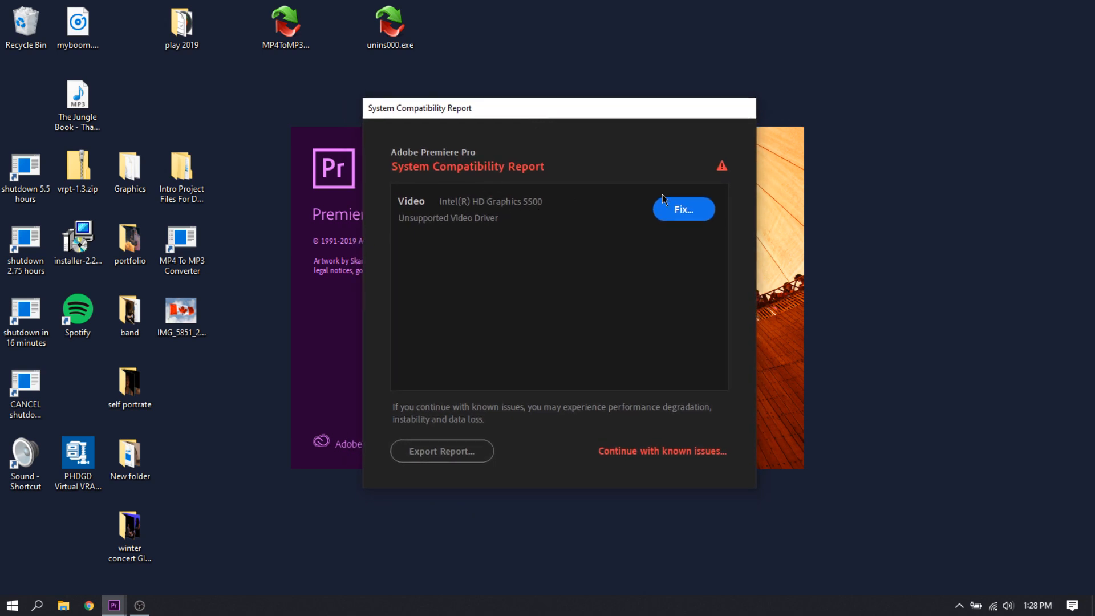
{"action": "mouse_move", "coordinate": [438, 209]}
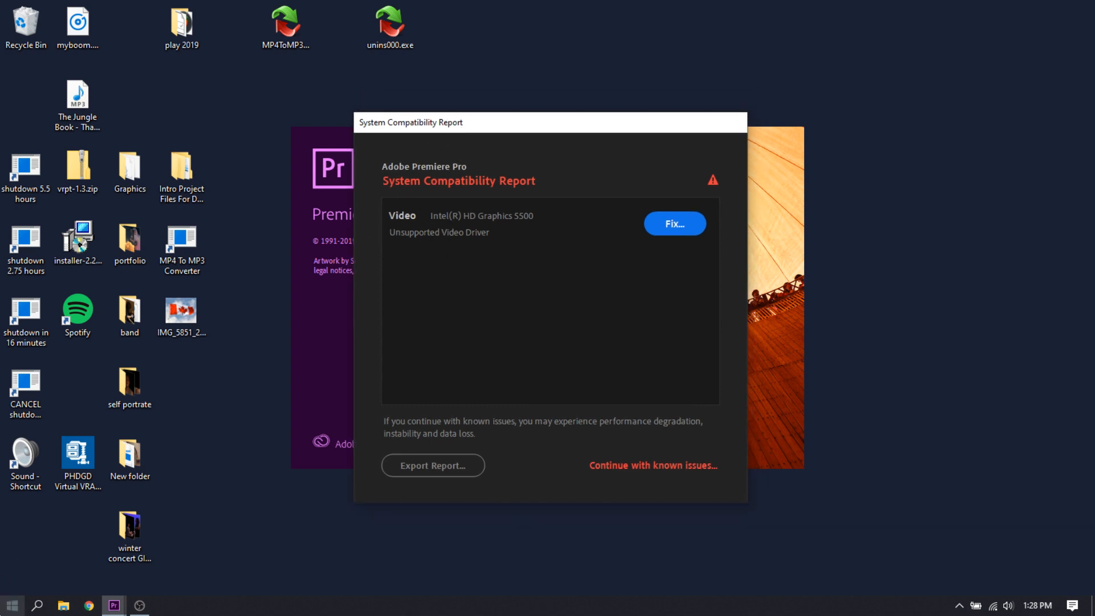
{"action": "left_click", "coordinate": [11, 605]}
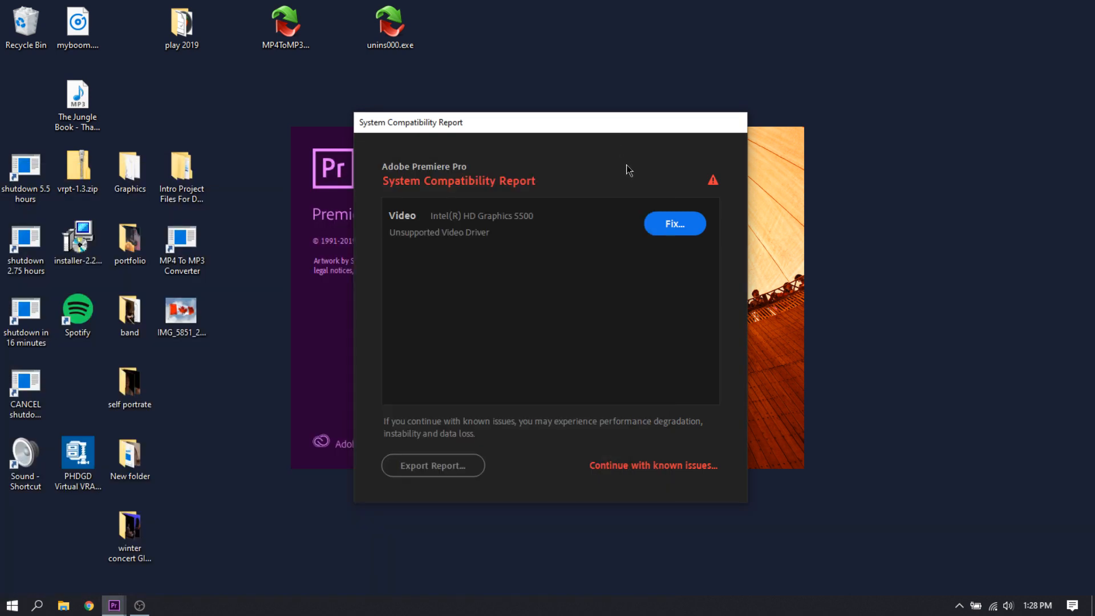
{"action": "mouse_move", "coordinate": [674, 223]}
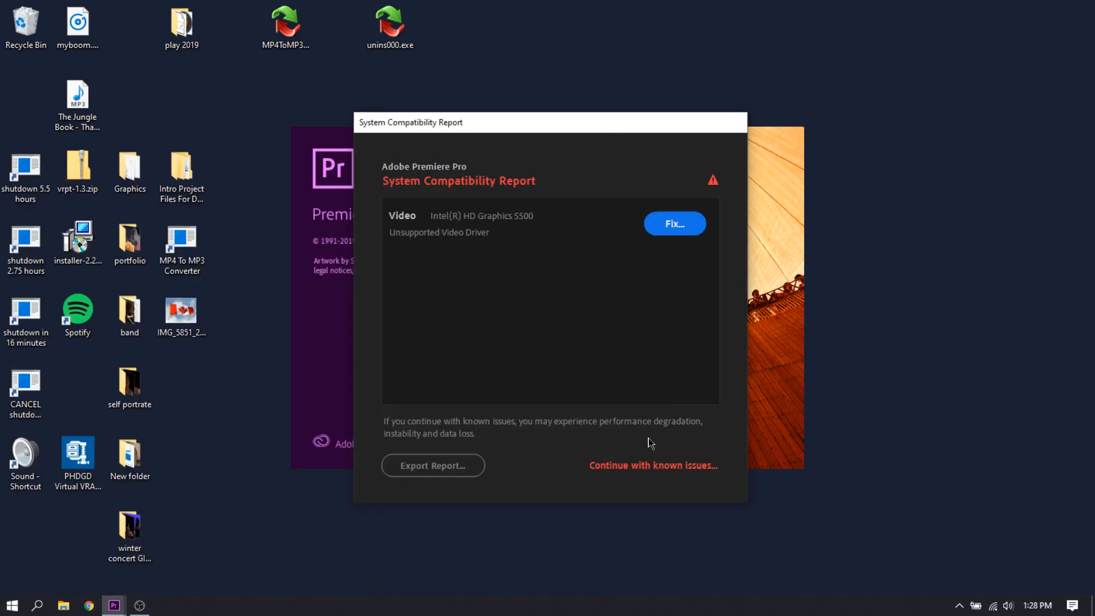
{"action": "mouse_move", "coordinate": [668, 446]}
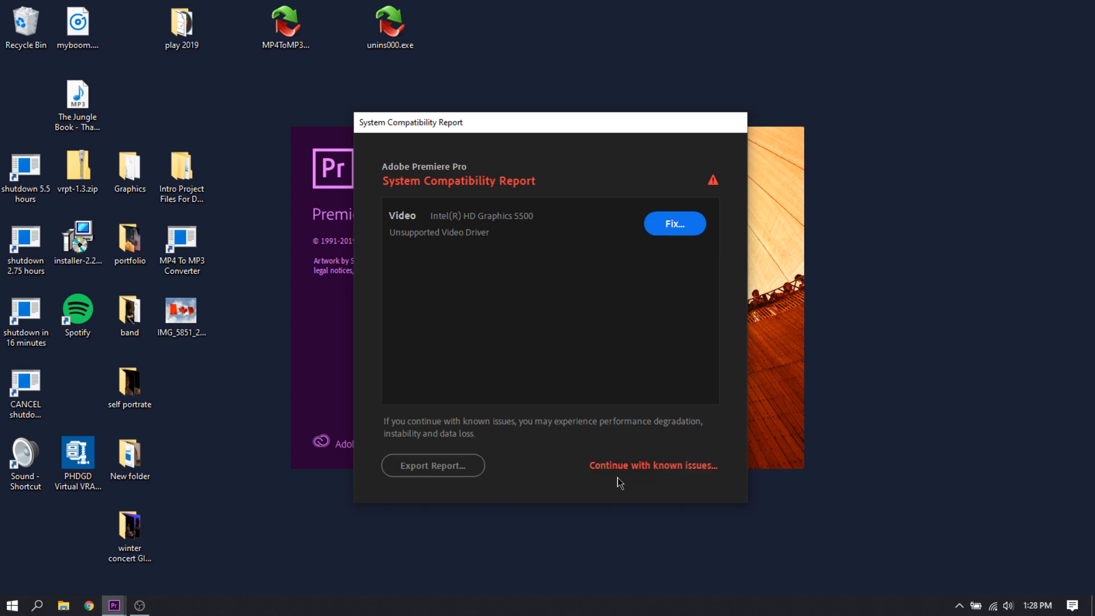
{"action": "mouse_move", "coordinate": [692, 174]}
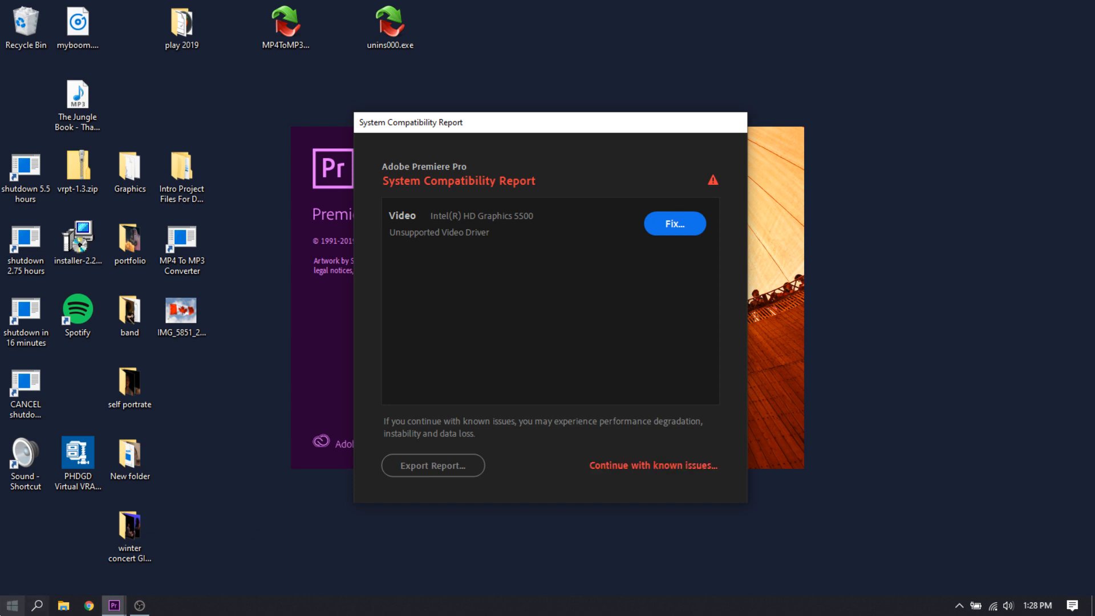
- Launch Device Manager from Start, expand Display adapters and bring up actions for Intel HD Graphics 5500
{"action": "right_click", "coordinate": [11, 604]}
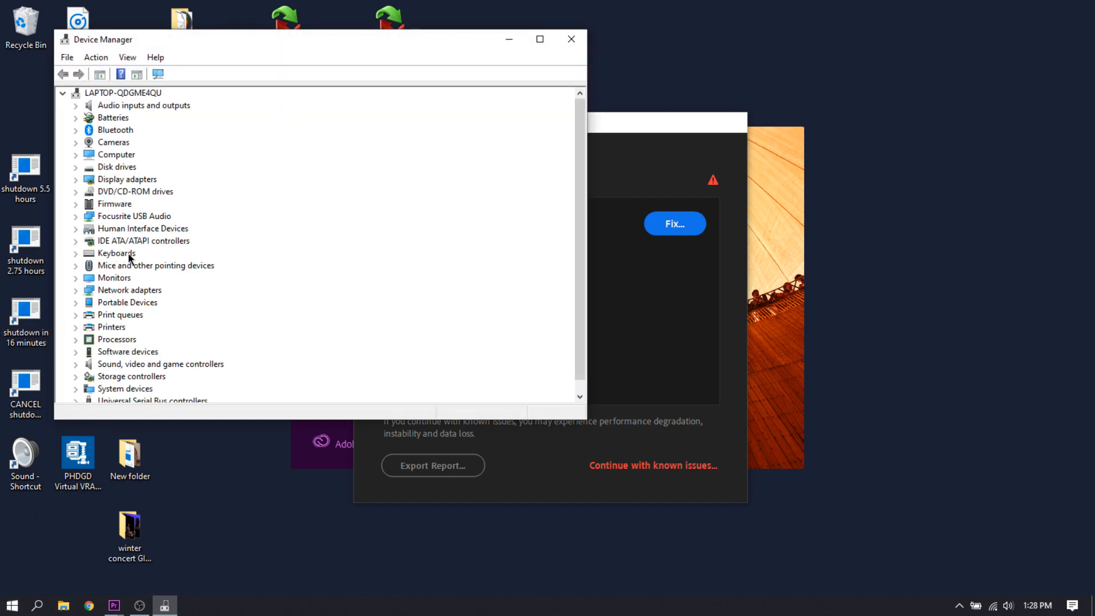
{"action": "mouse_move", "coordinate": [77, 184]}
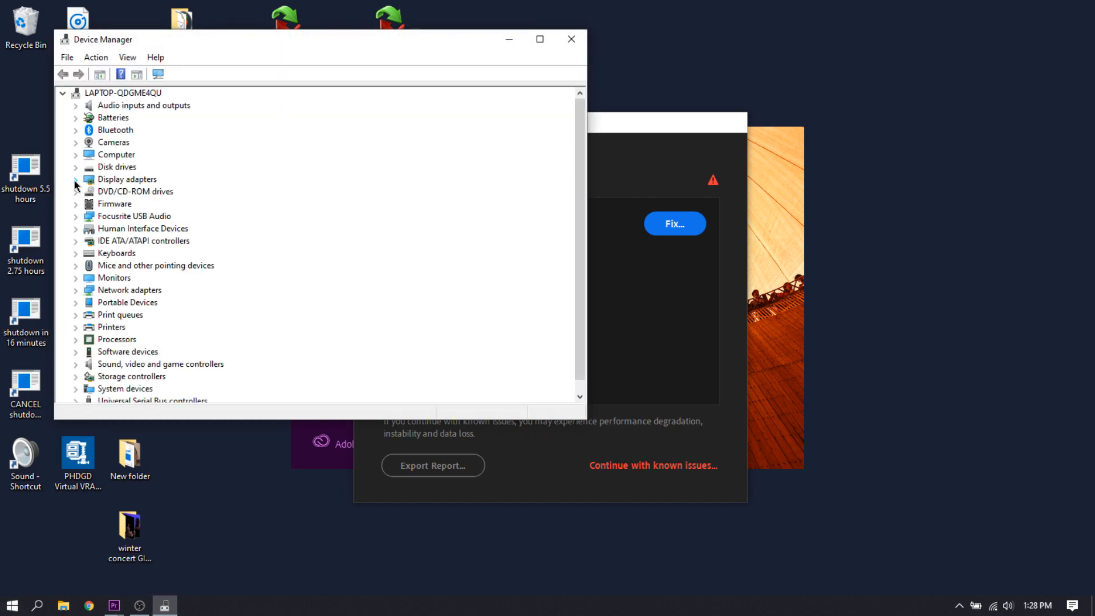
{"action": "left_click", "coordinate": [75, 179]}
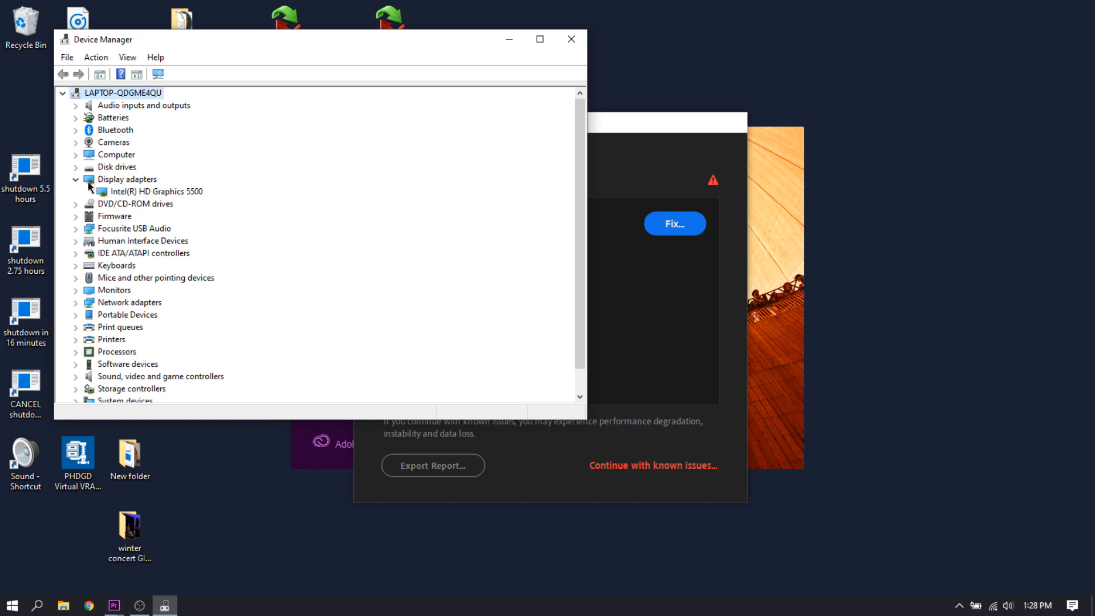
{"action": "mouse_move", "coordinate": [138, 184]}
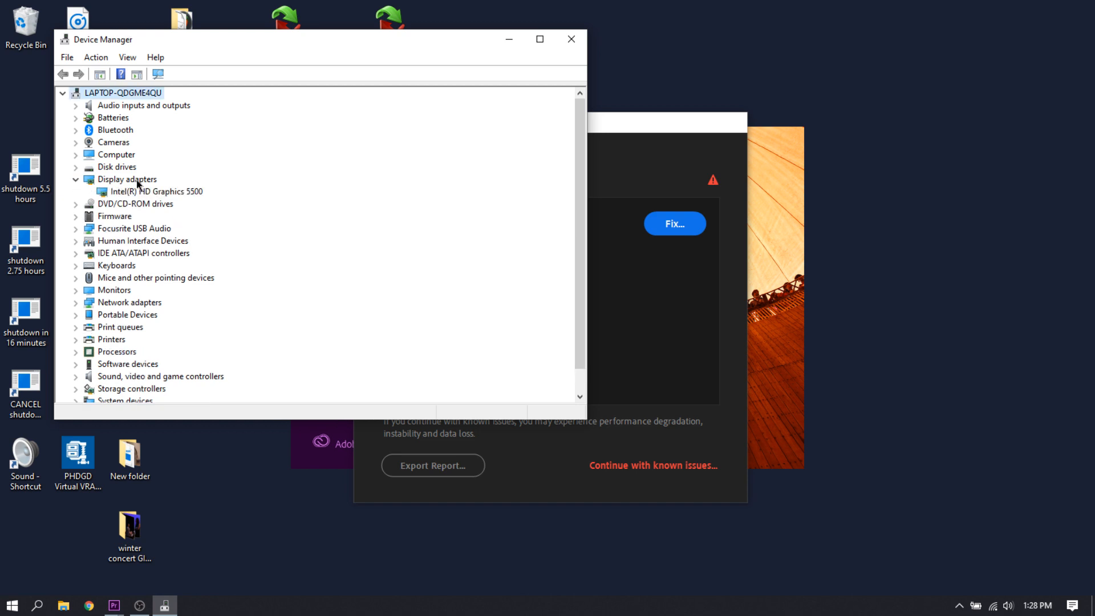
{"action": "right_click", "coordinate": [147, 192]}
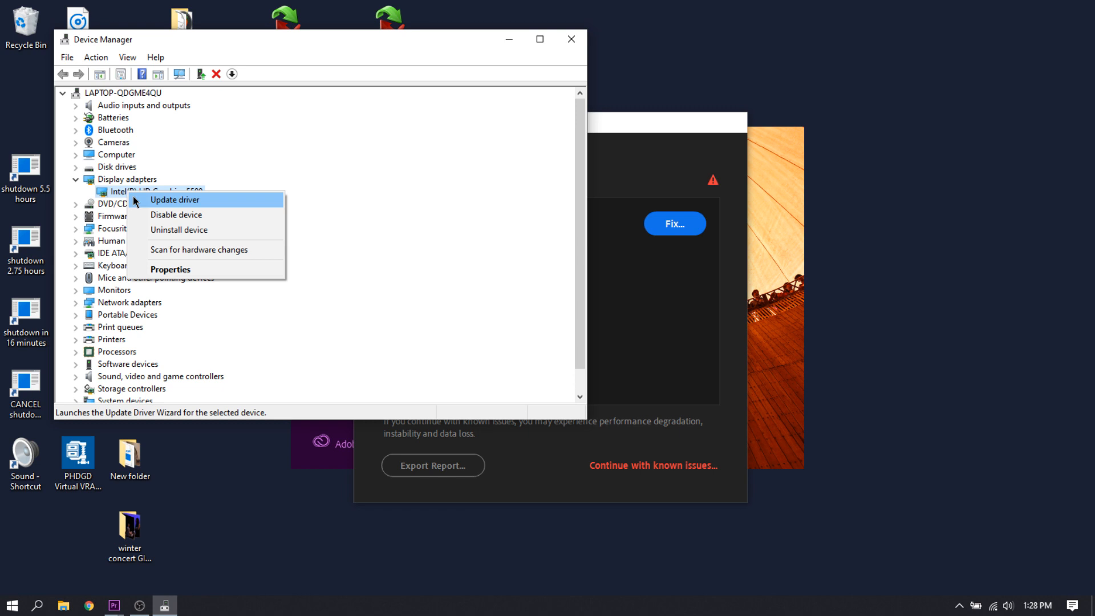
- Begin updating the driver, choosing to pick from drivers already on this computer
{"action": "left_click", "coordinate": [174, 199]}
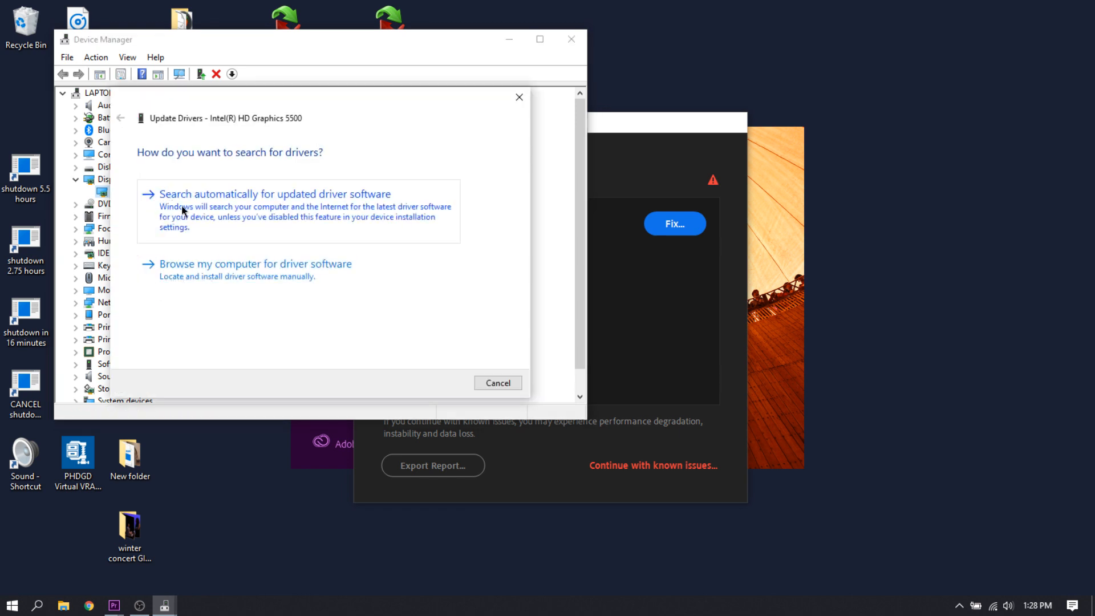
{"action": "left_click", "coordinate": [254, 264]}
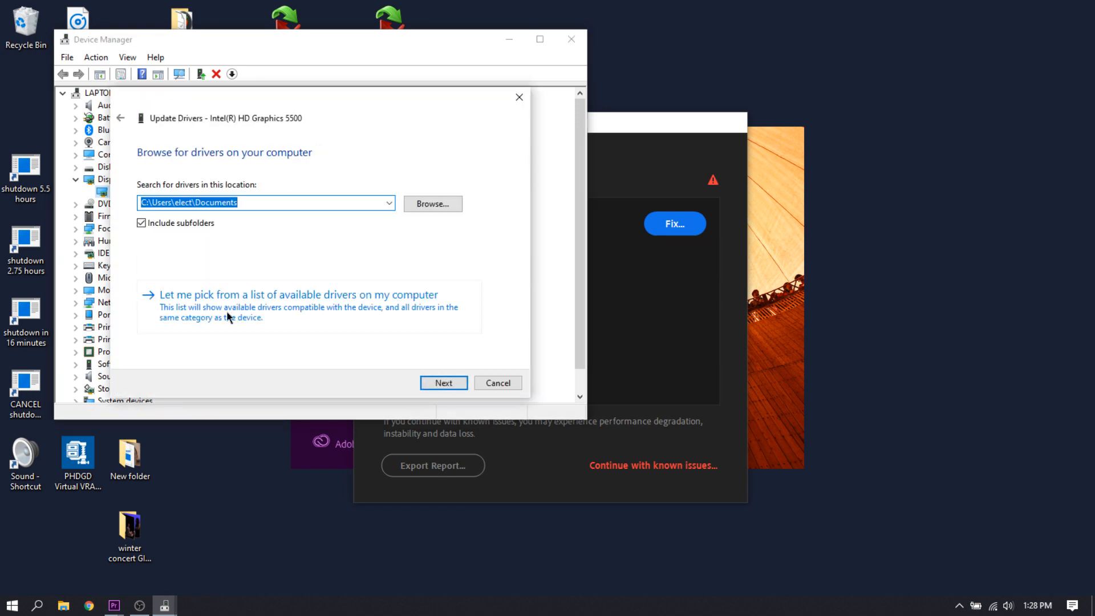
{"action": "left_click", "coordinate": [297, 294]}
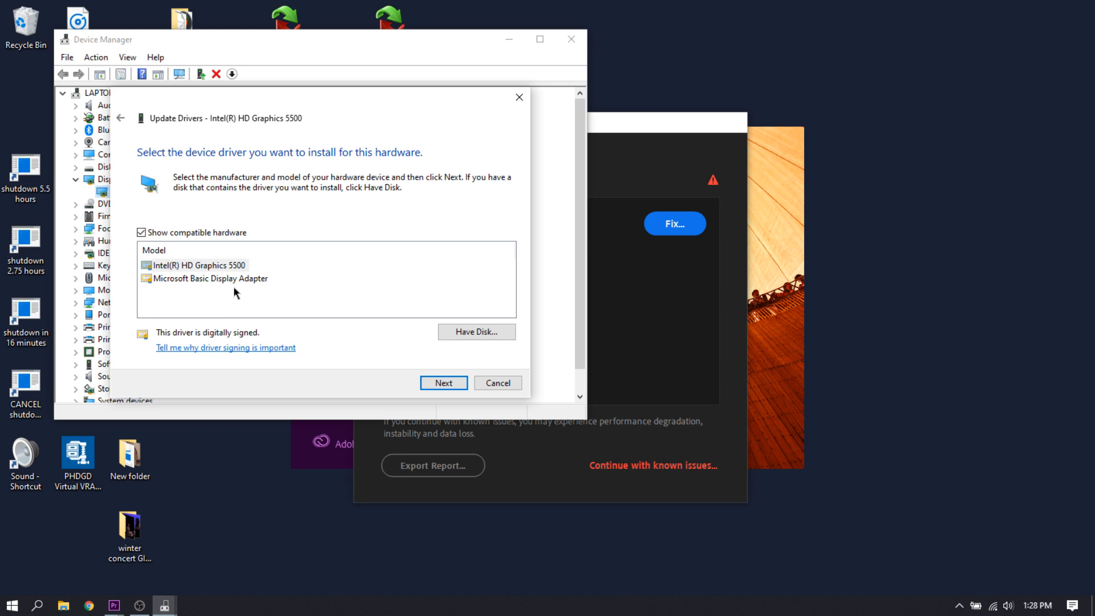
{"action": "left_click", "coordinate": [198, 265]}
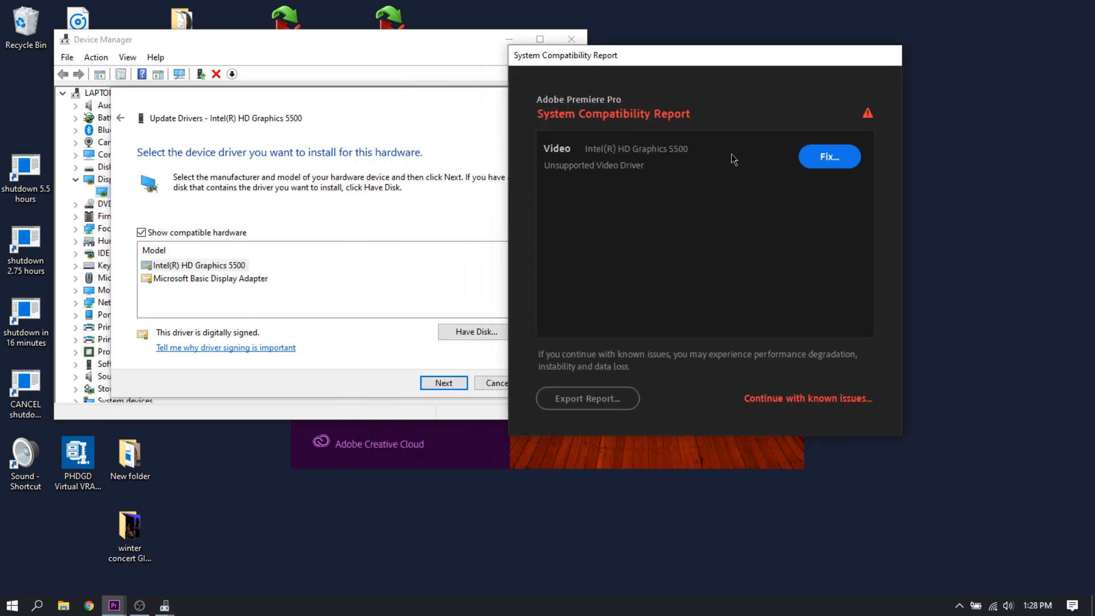
{"action": "mouse_move", "coordinate": [341, 105]}
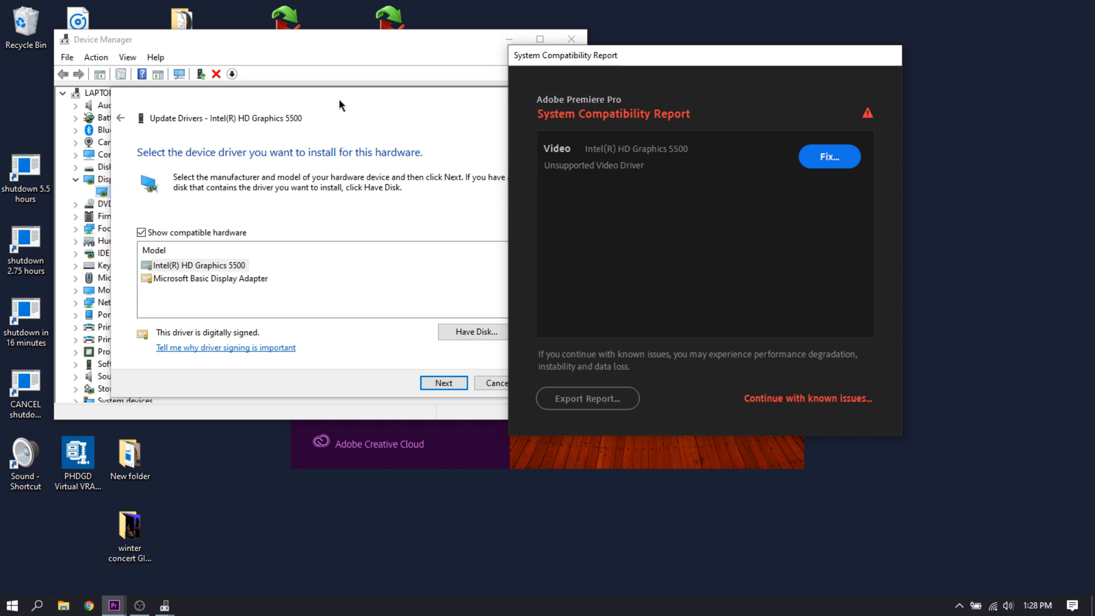
{"action": "mouse_move", "coordinate": [459, 136]}
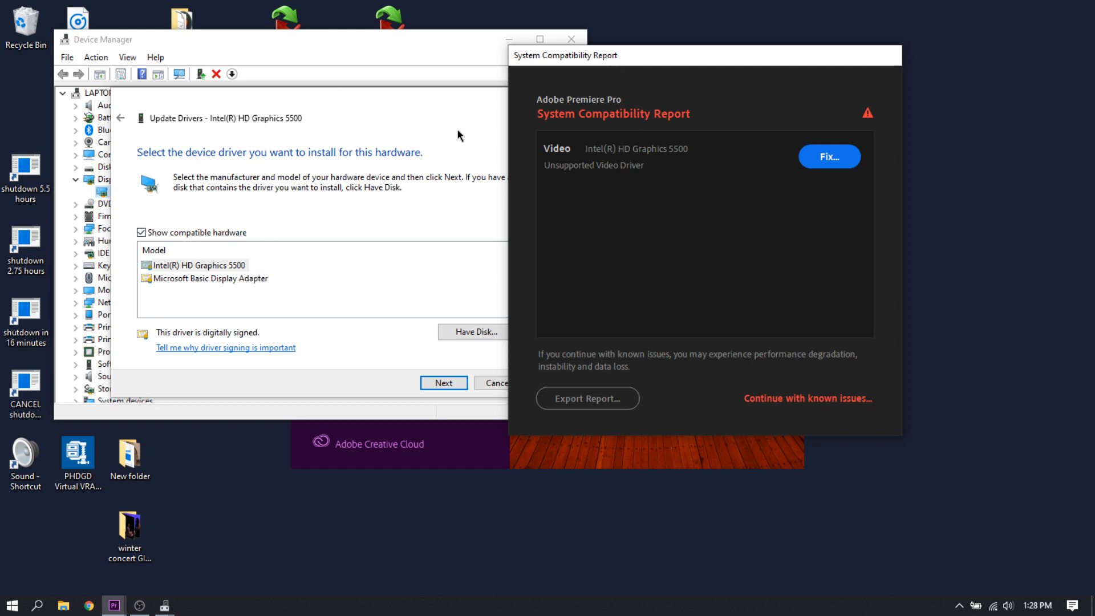
- Install Microsoft Basic Display Adapter as the display driver and finish the wizard
{"action": "left_click", "coordinate": [210, 278]}
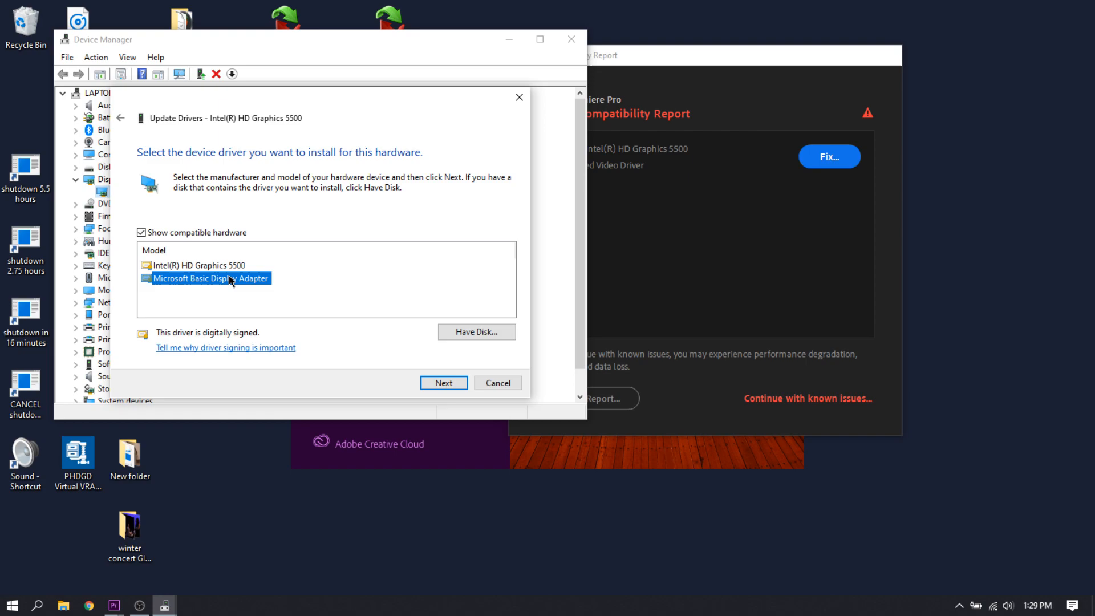
{"action": "left_click", "coordinate": [442, 384]}
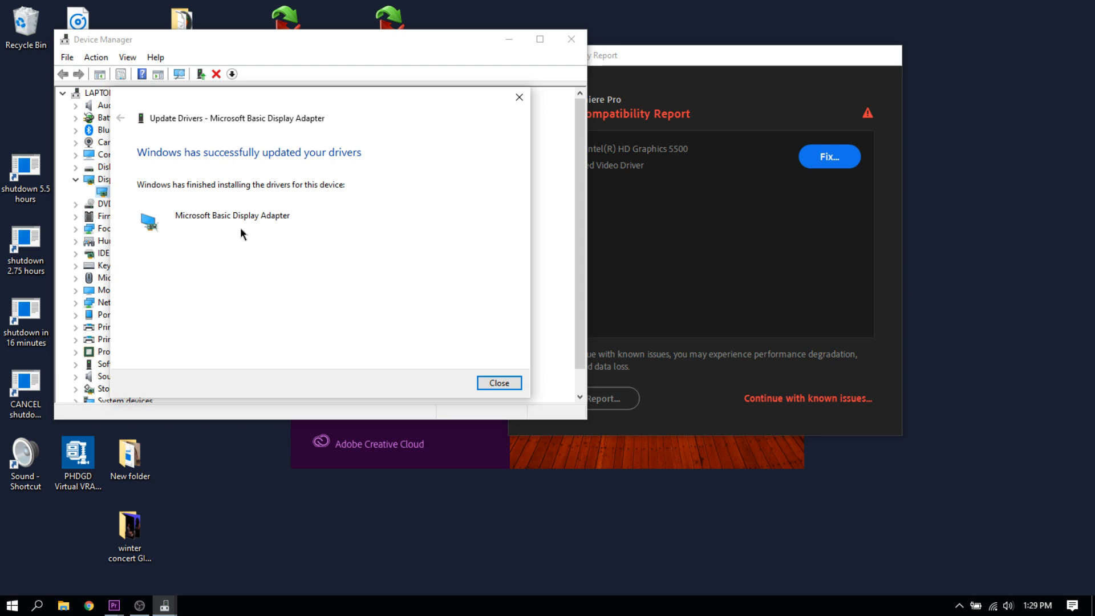
{"action": "left_click", "coordinate": [499, 383]}
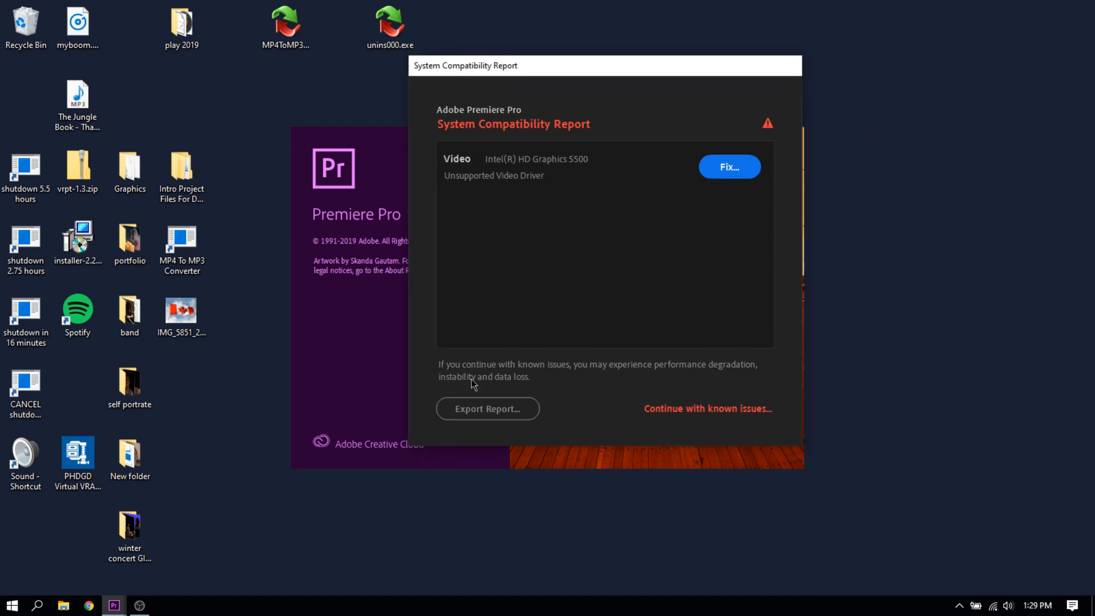
{"action": "mouse_move", "coordinate": [695, 397]}
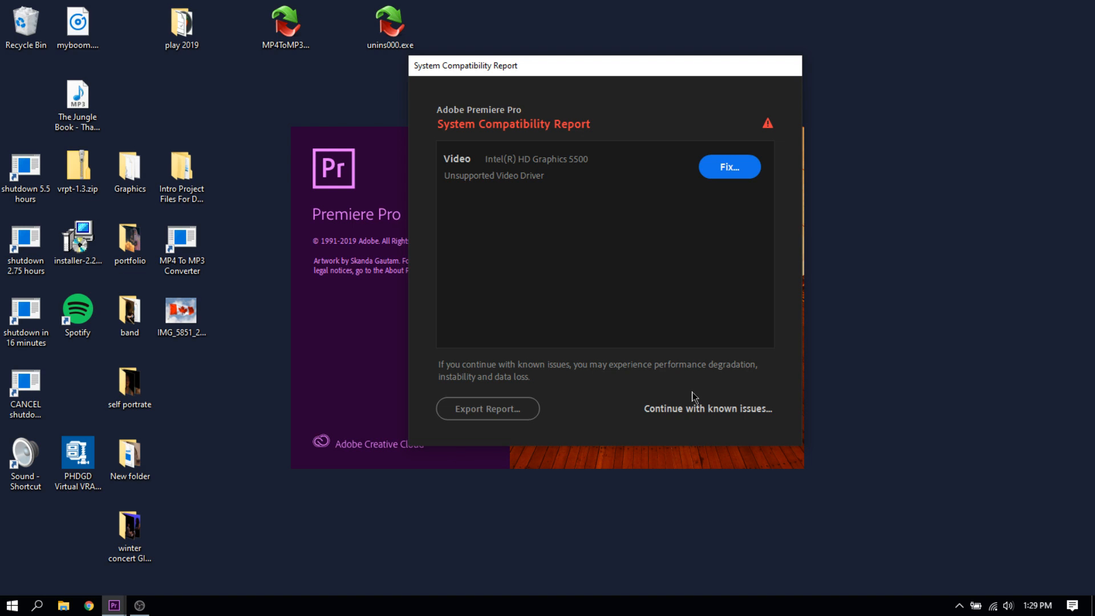